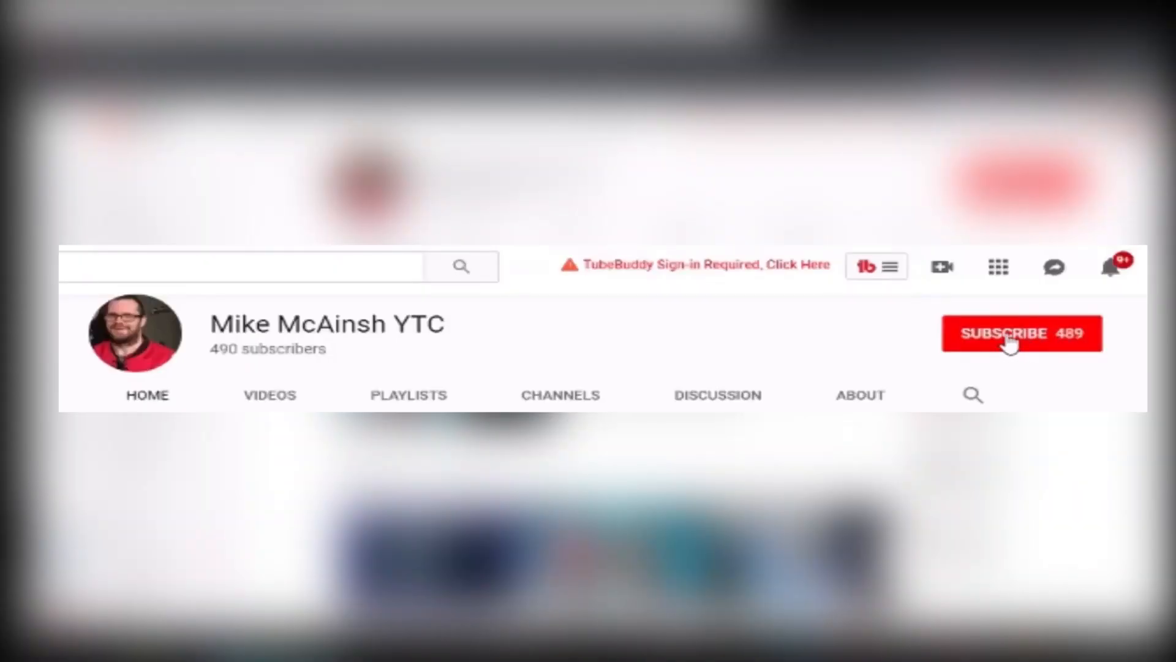
Create a new project named 'watermark 2020' at 30 fps, 16:9 landscape.
left_click(1022, 333)
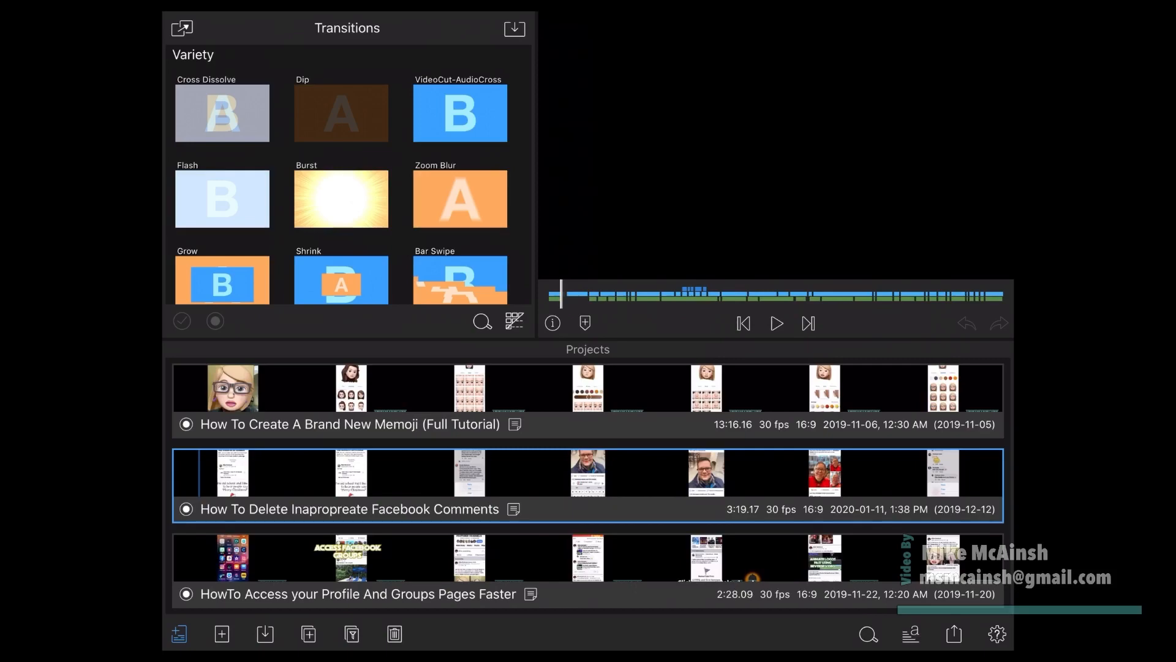
left_click(222, 633)
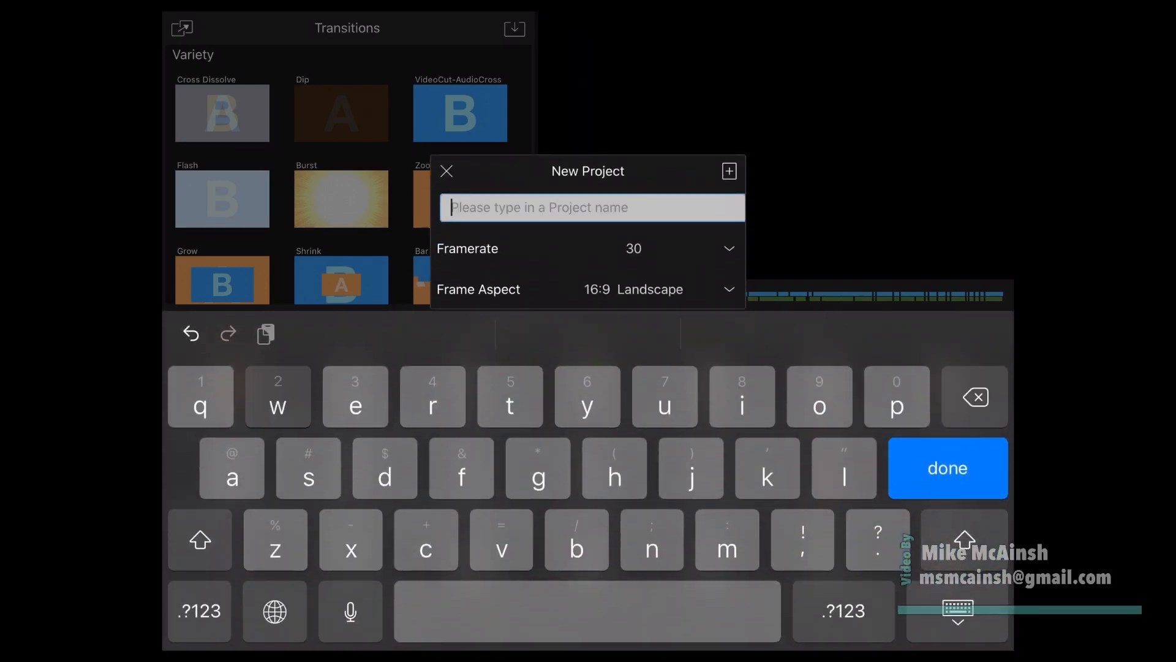
type("wat")
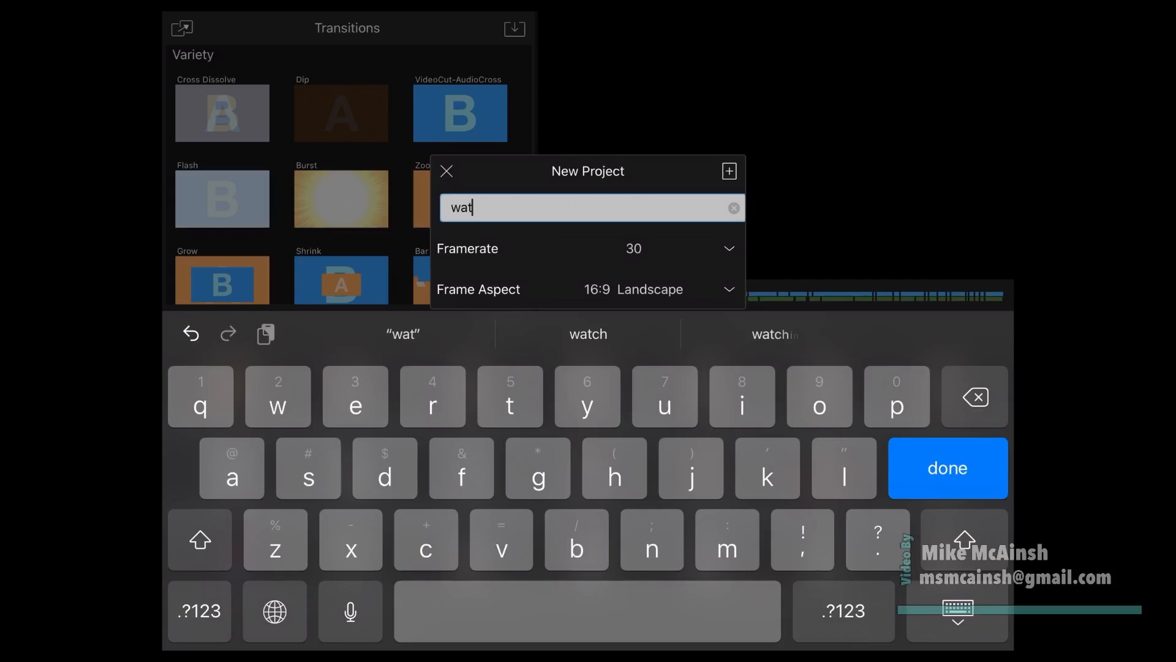
type("ermark")
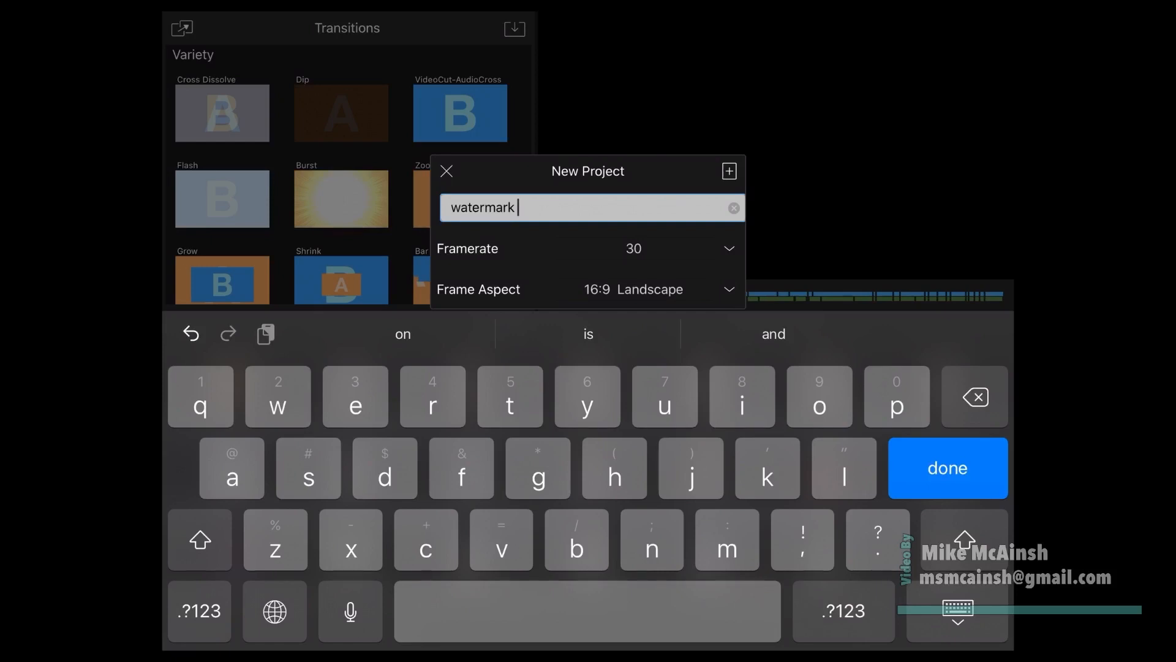
left_click(199, 610)
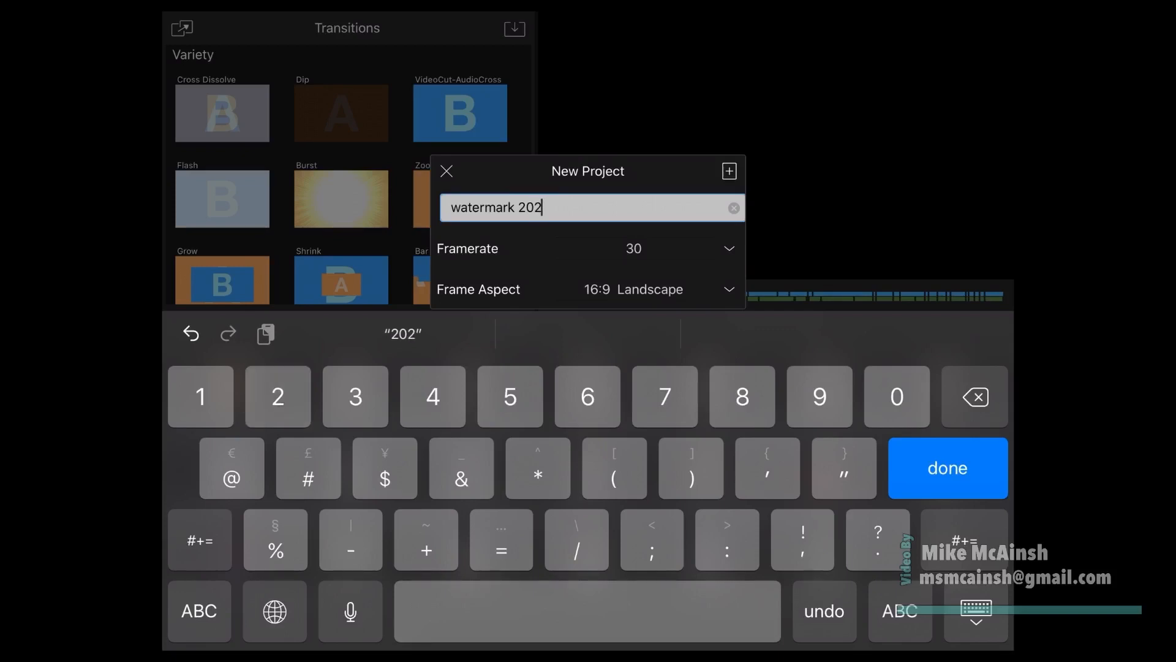
left_click(946, 468)
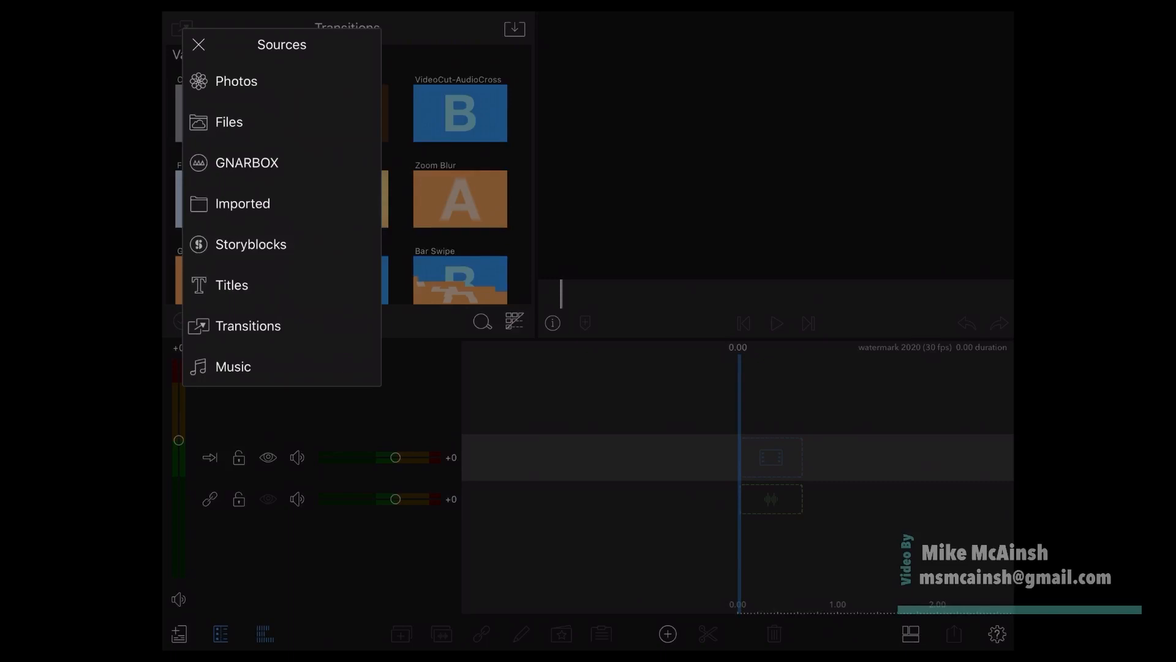
Add the Bold-Main title template to the timeline and open it in the Title Editor.
left_click(232, 284)
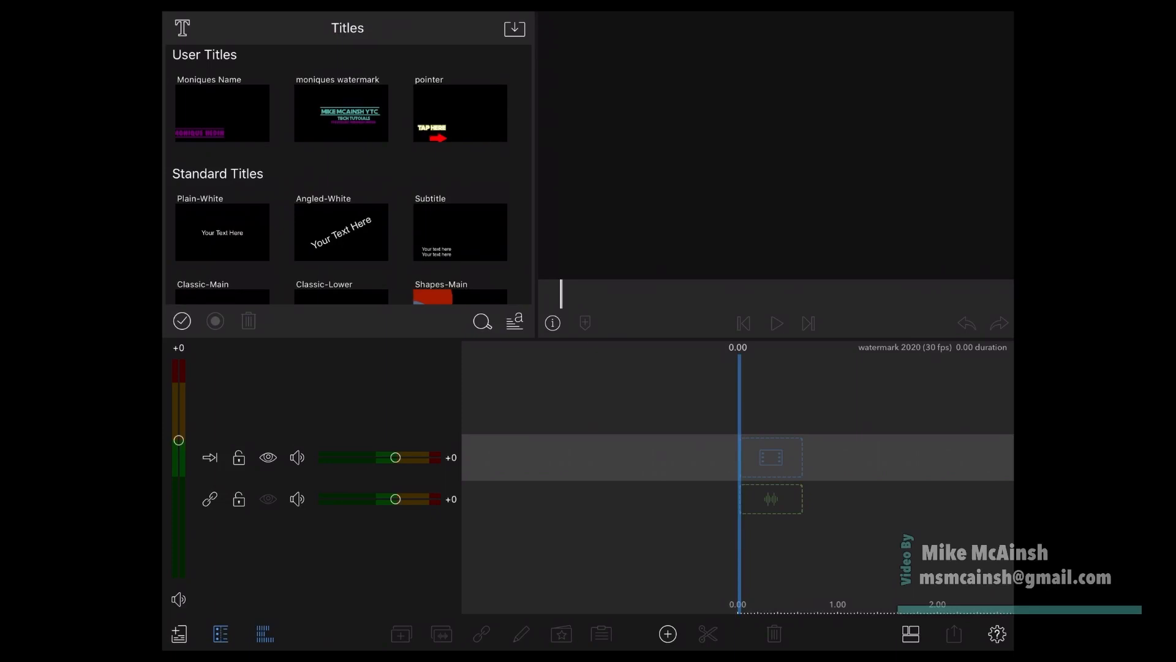
scroll("down", 3)
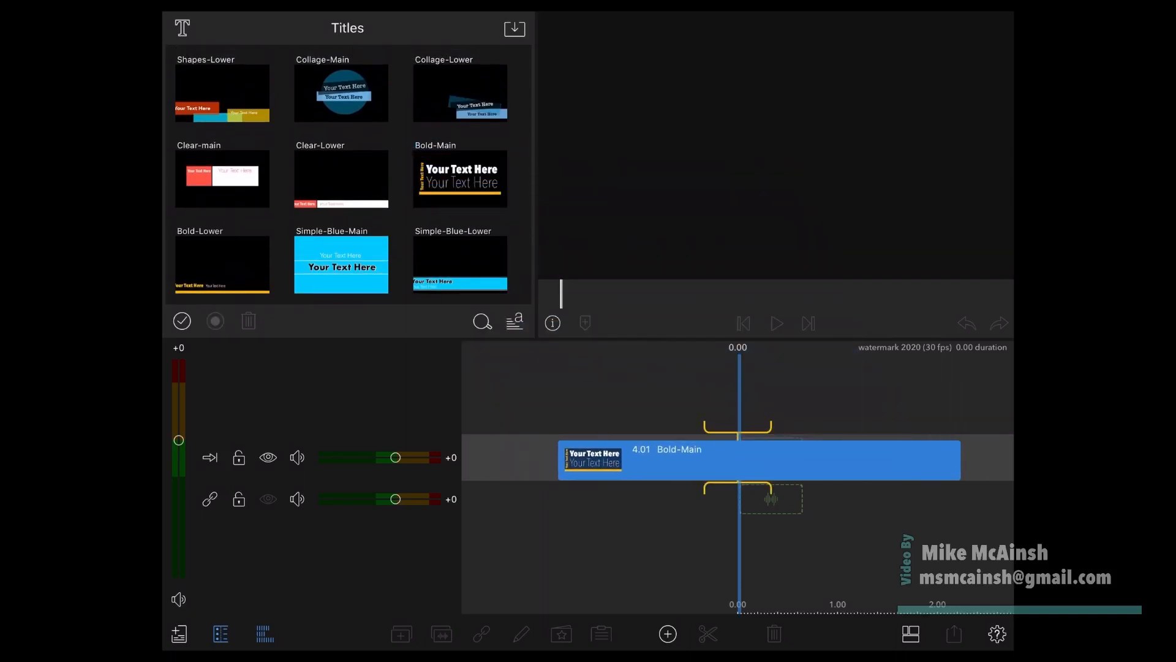
left_click(758, 459)
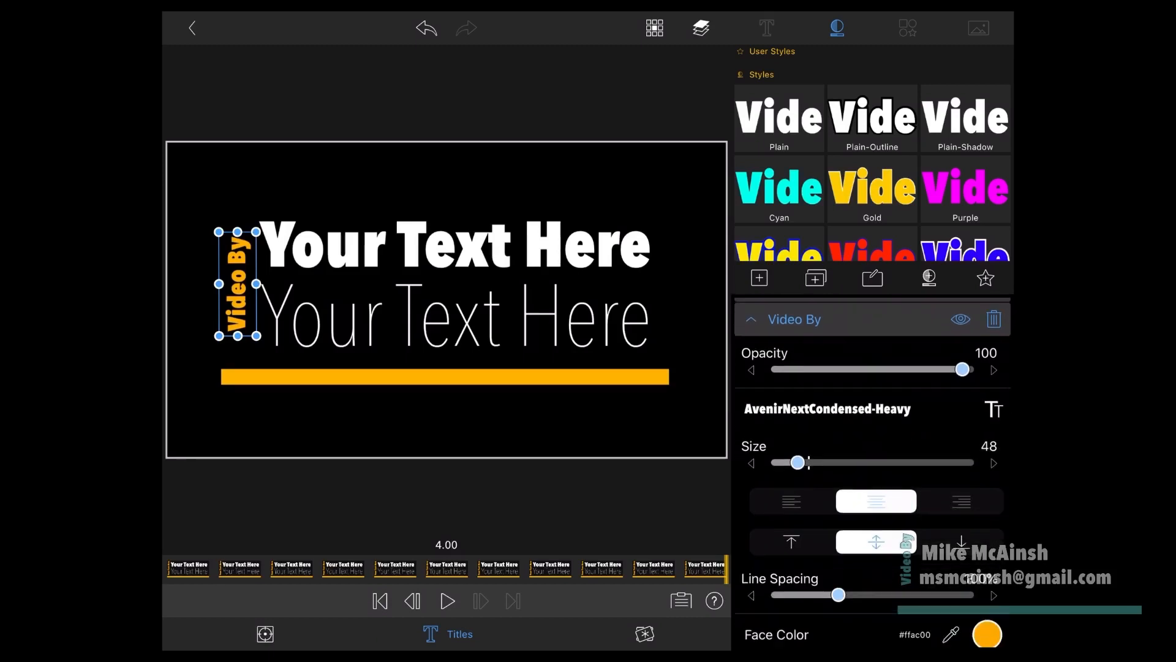
Recolour the 'Video By' text and underline bar teal.
left_click(985, 633)
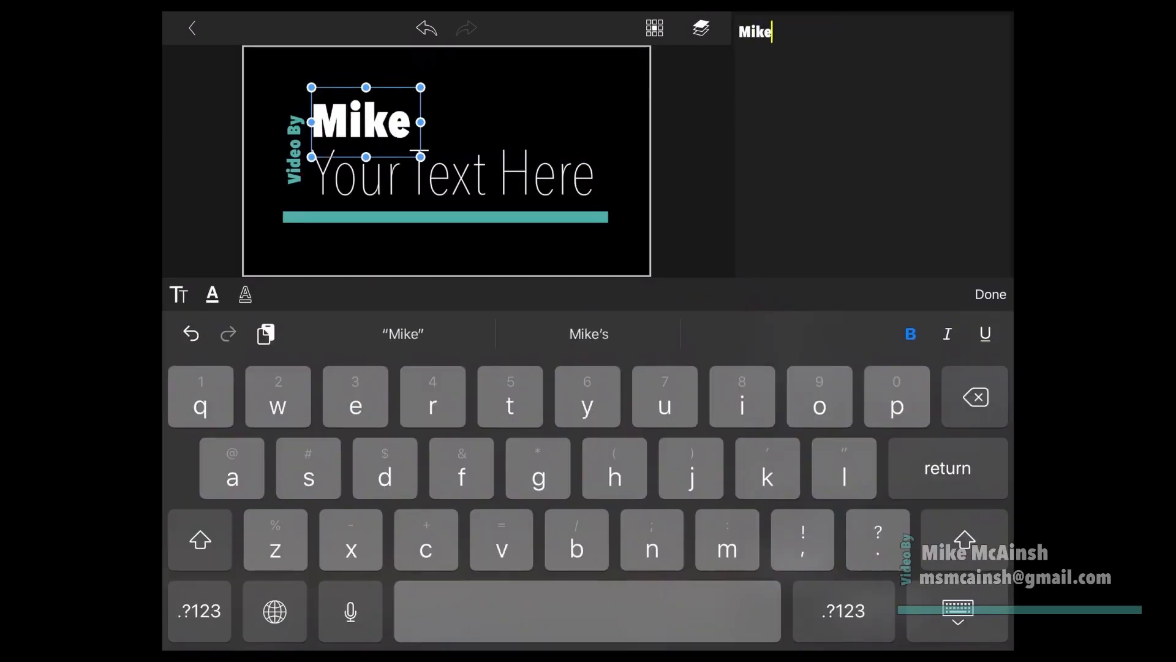
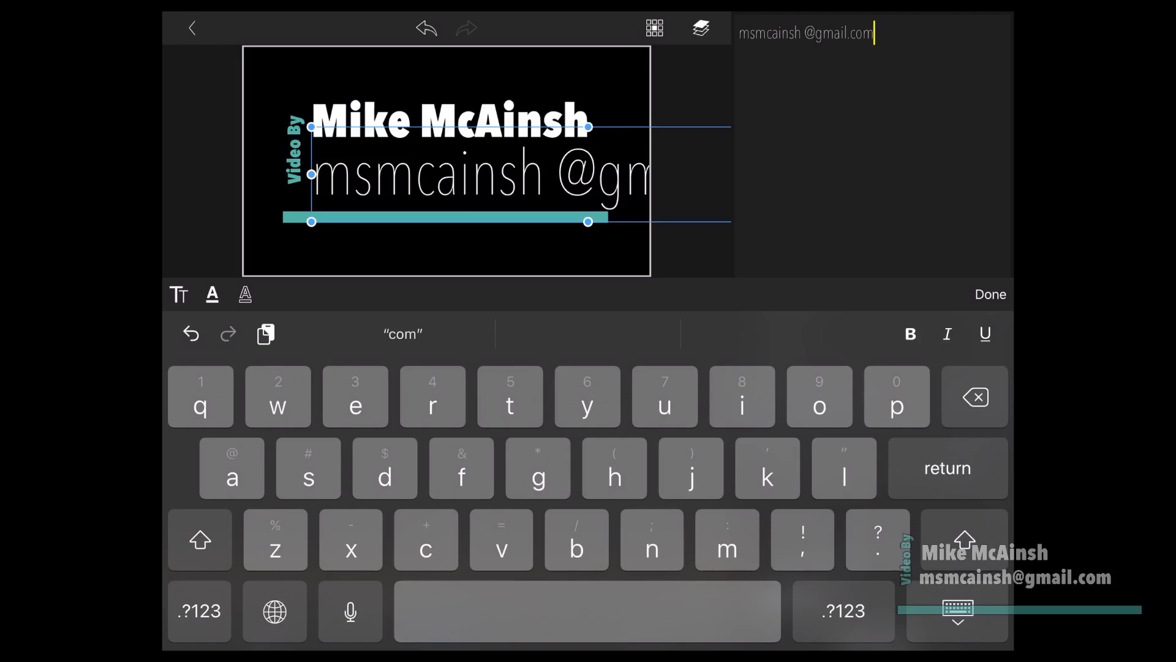
left_click(991, 294)
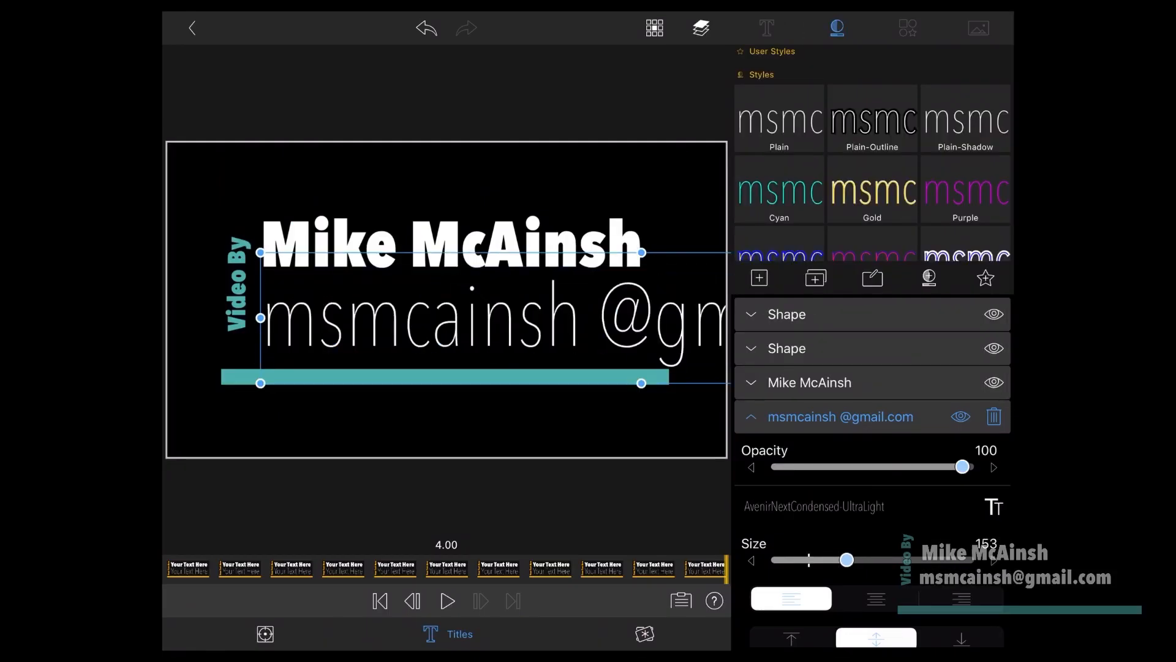
Shrink the email line to fit and reduce the name to size 69, sitting just above the email.
left_click_drag(847, 560, 813, 560)
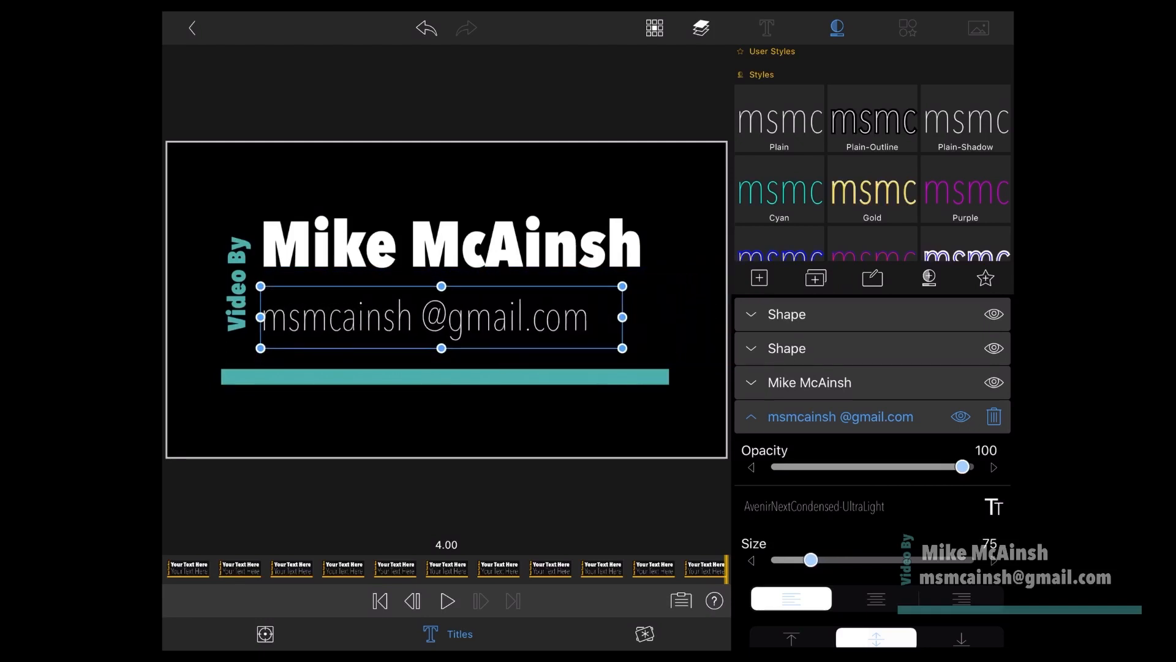
left_click_drag(813, 560, 808, 560)
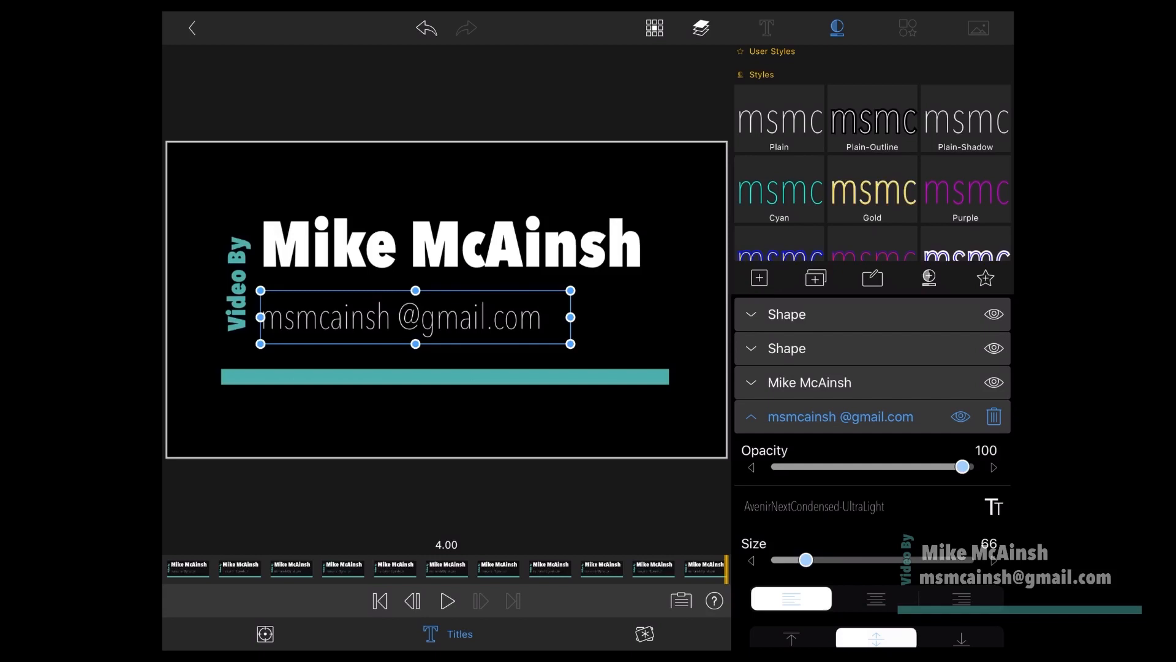
left_click(808, 383)
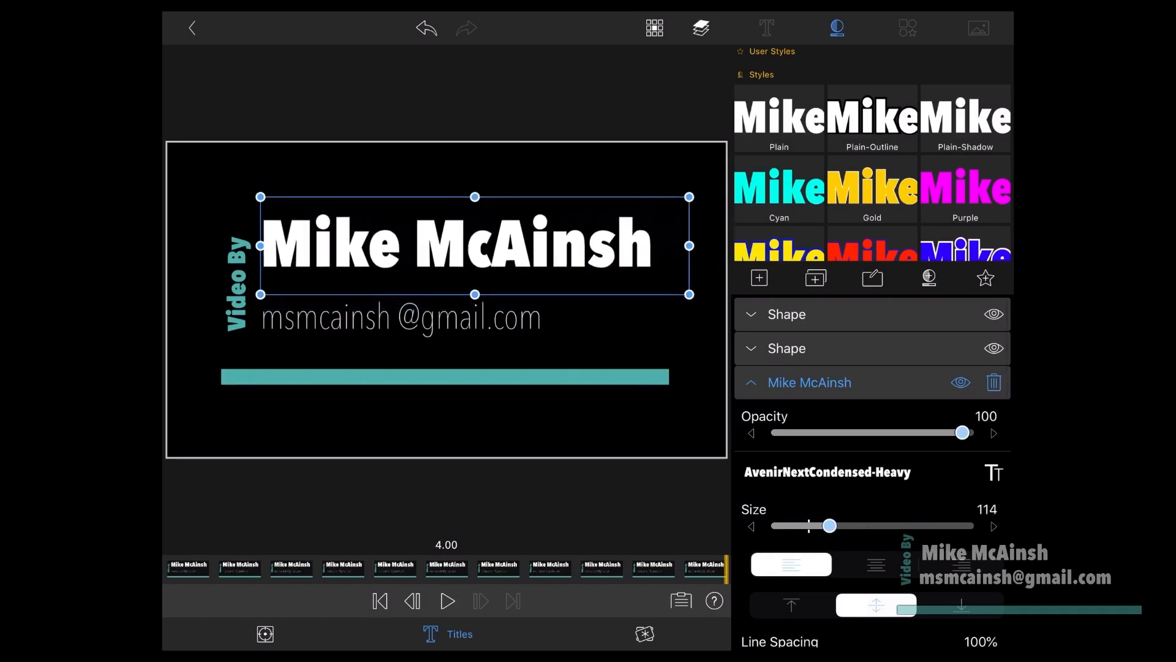
left_click_drag(829, 526, 807, 526)
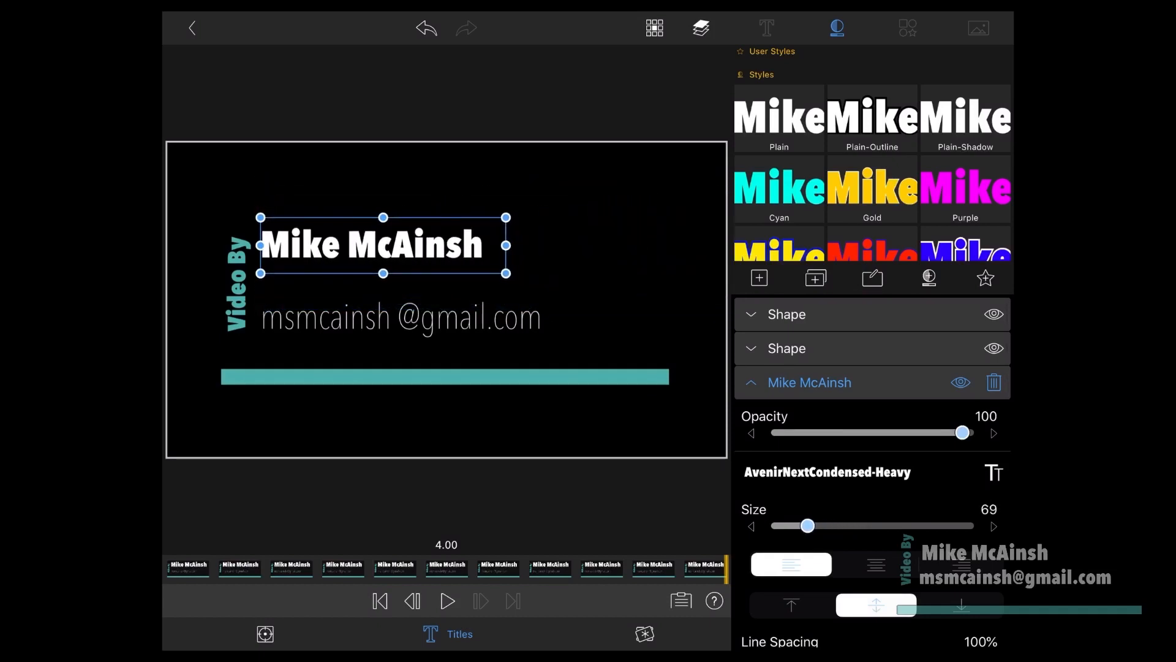
left_click_drag(806, 526, 817, 525)
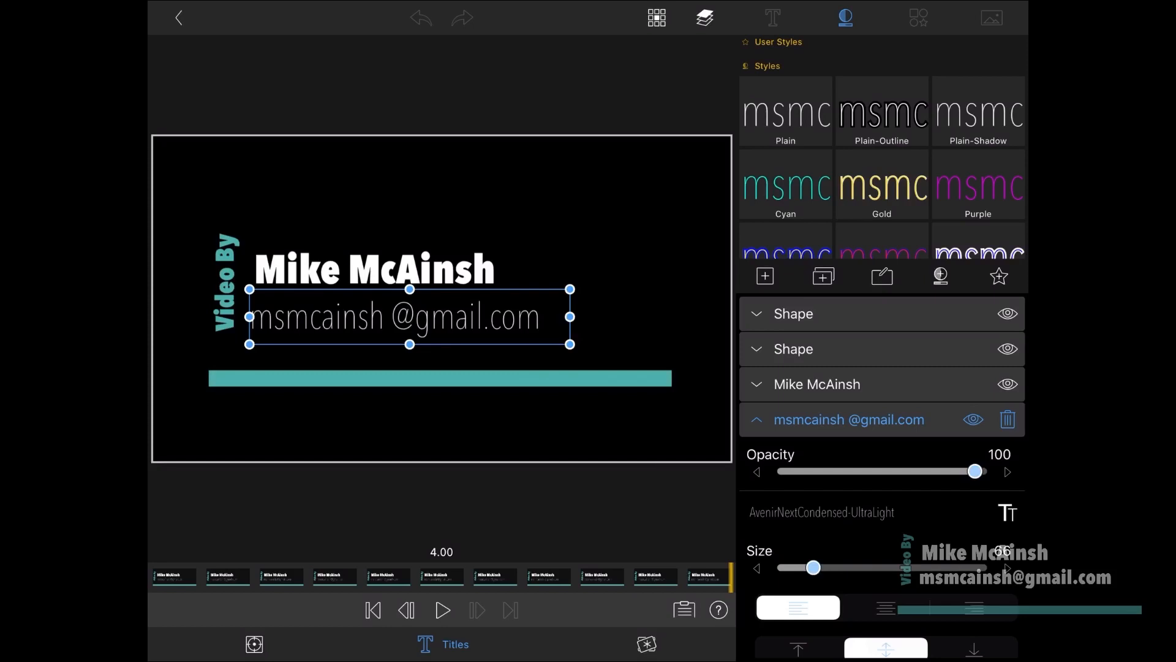
Give the email line a bold condensed font matching the name.
left_click(1007, 512)
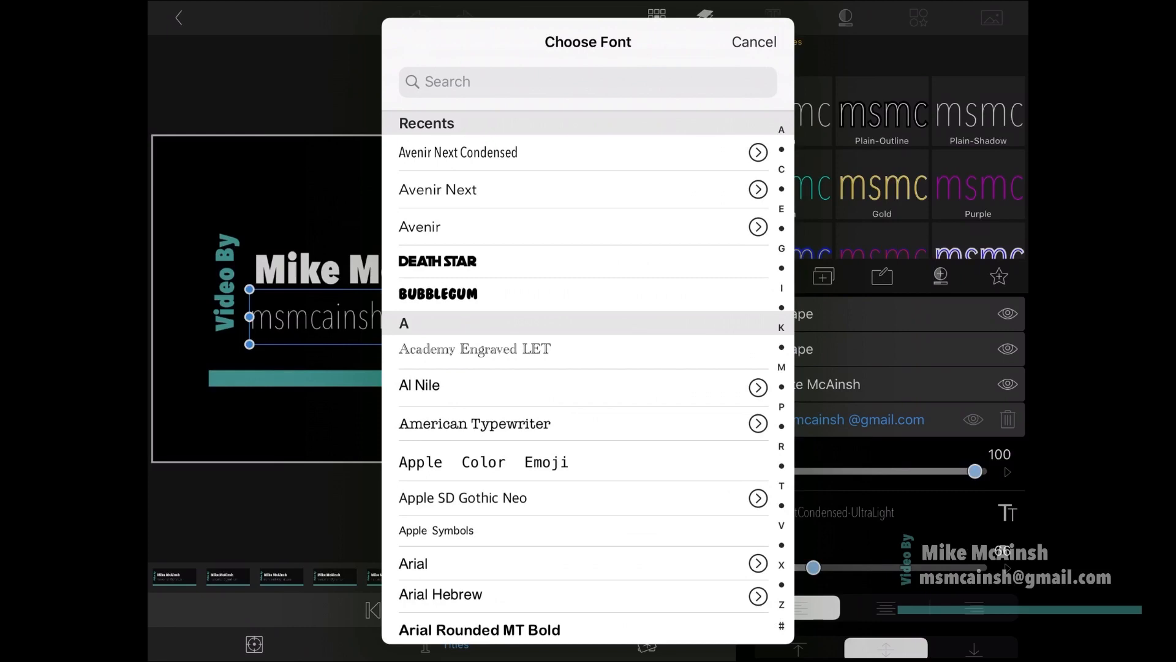
left_click(758, 152)
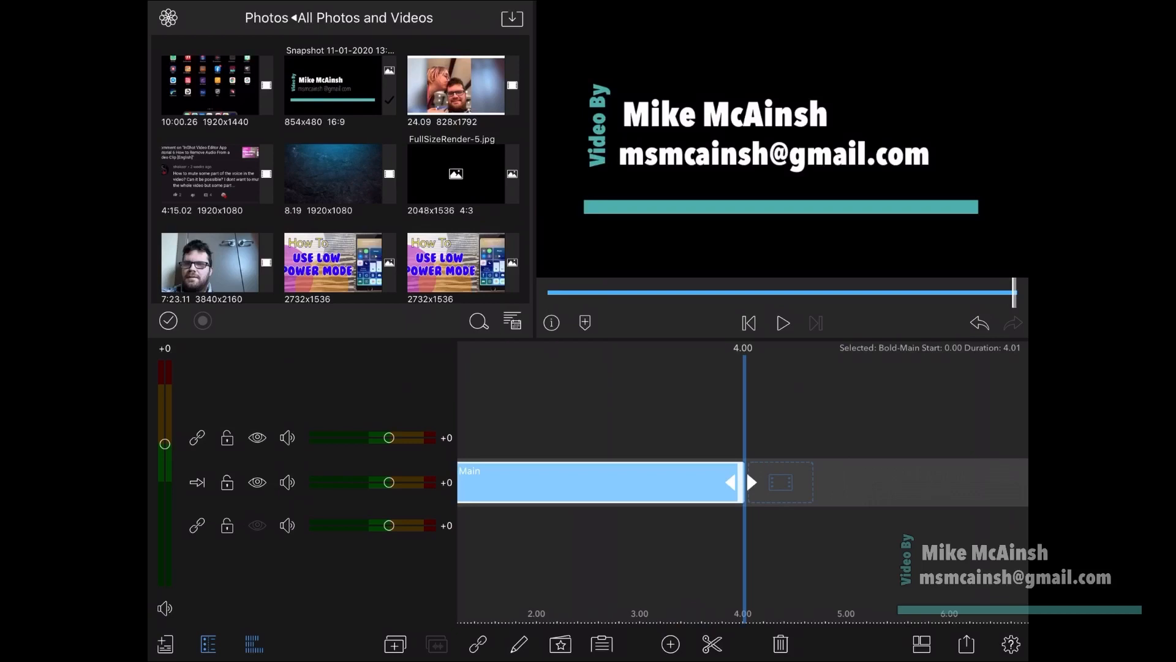
Export a still snapshot of the watermark title frame via Share/Export.
left_click(965, 643)
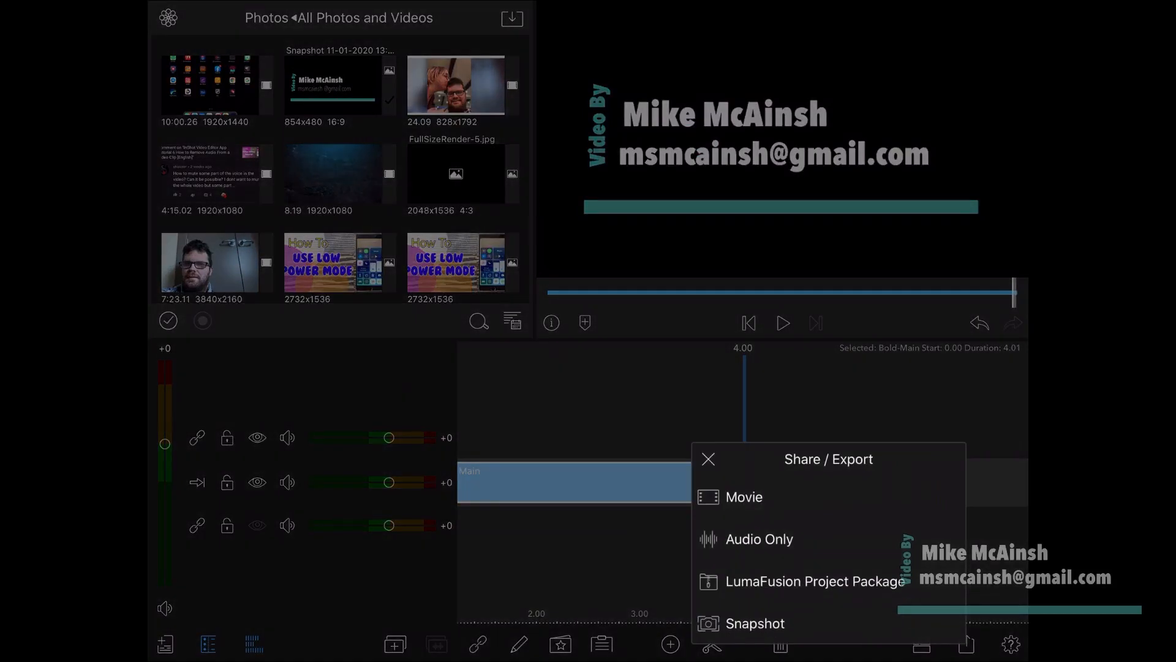
left_click(707, 458)
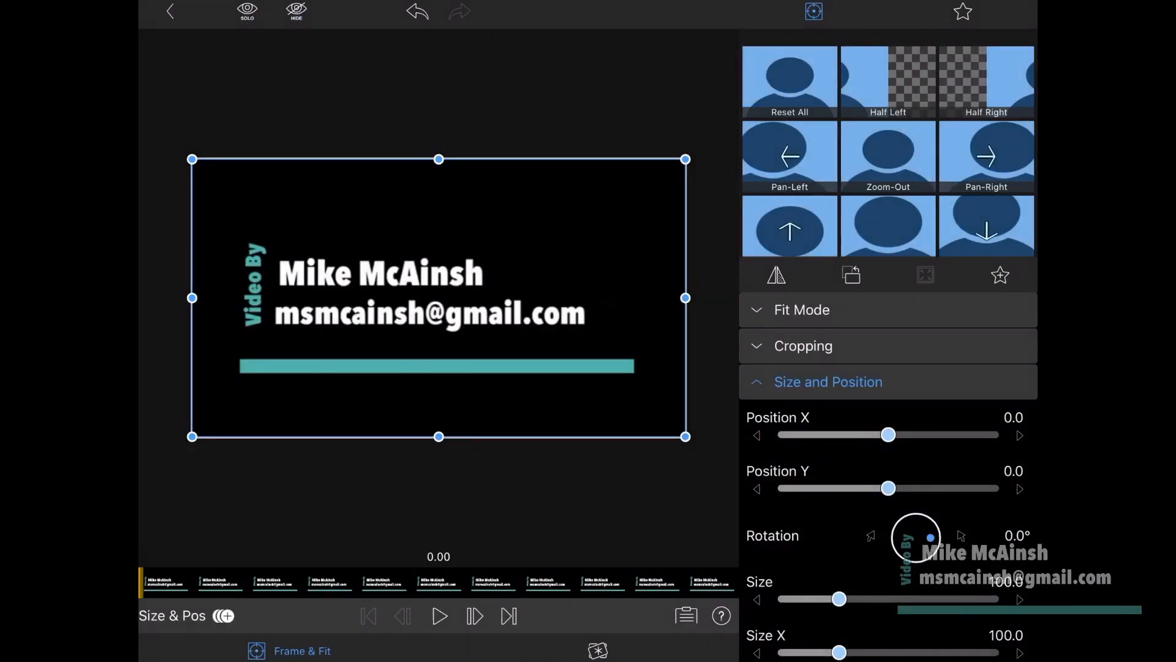
Scale the watermark snapshot to about 26% and place it in the lower-right corner.
left_click_drag(838, 599, 807, 600)
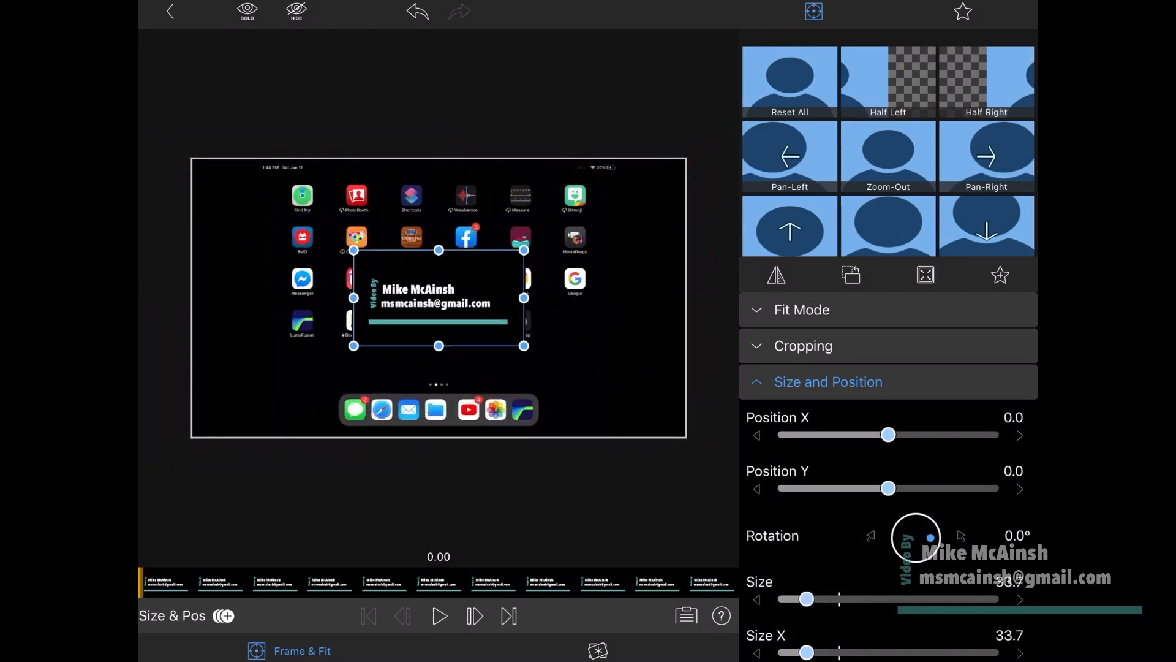
left_click_drag(814, 598, 807, 598)
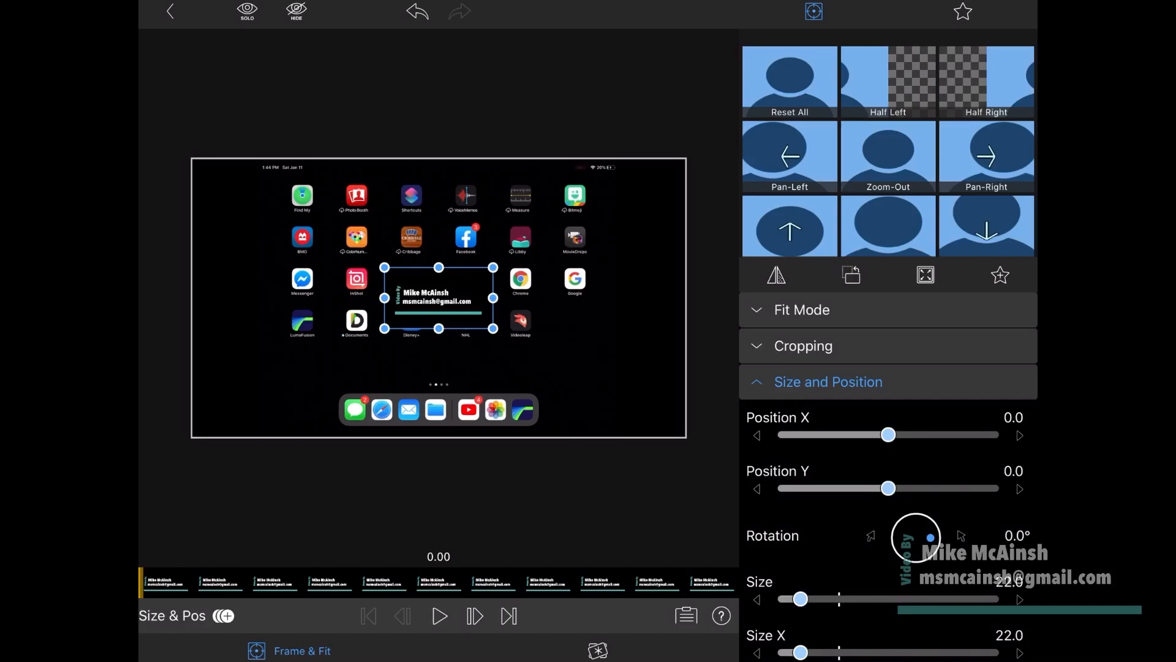
left_click_drag(439, 298, 499, 330)
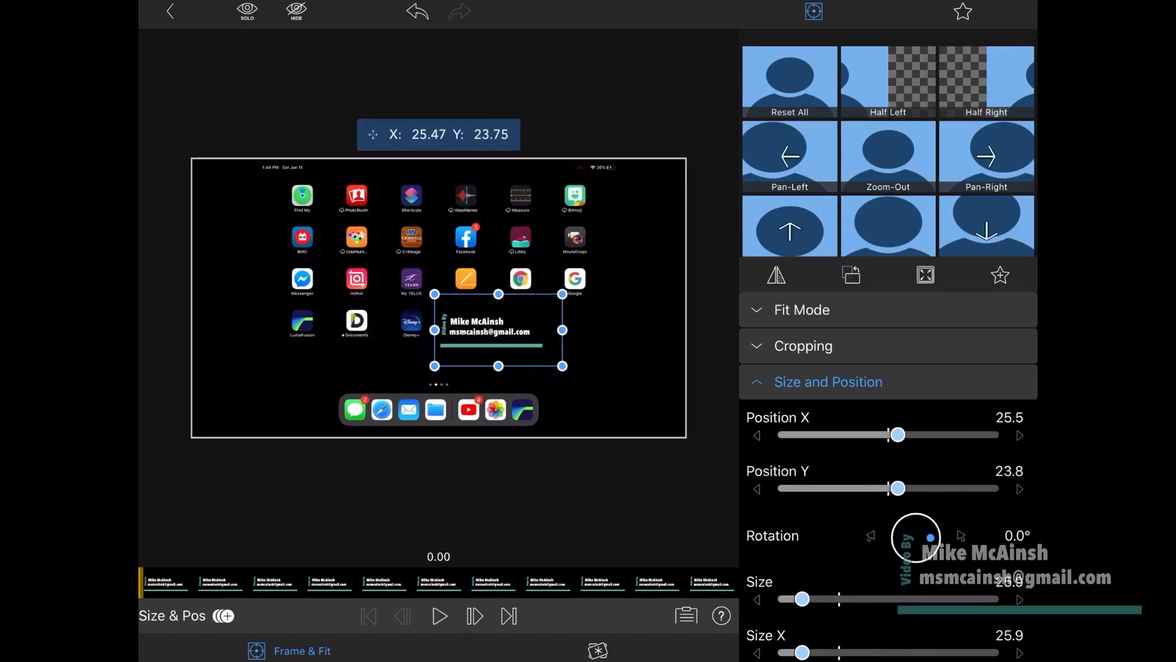
left_click_drag(499, 330, 619, 395)
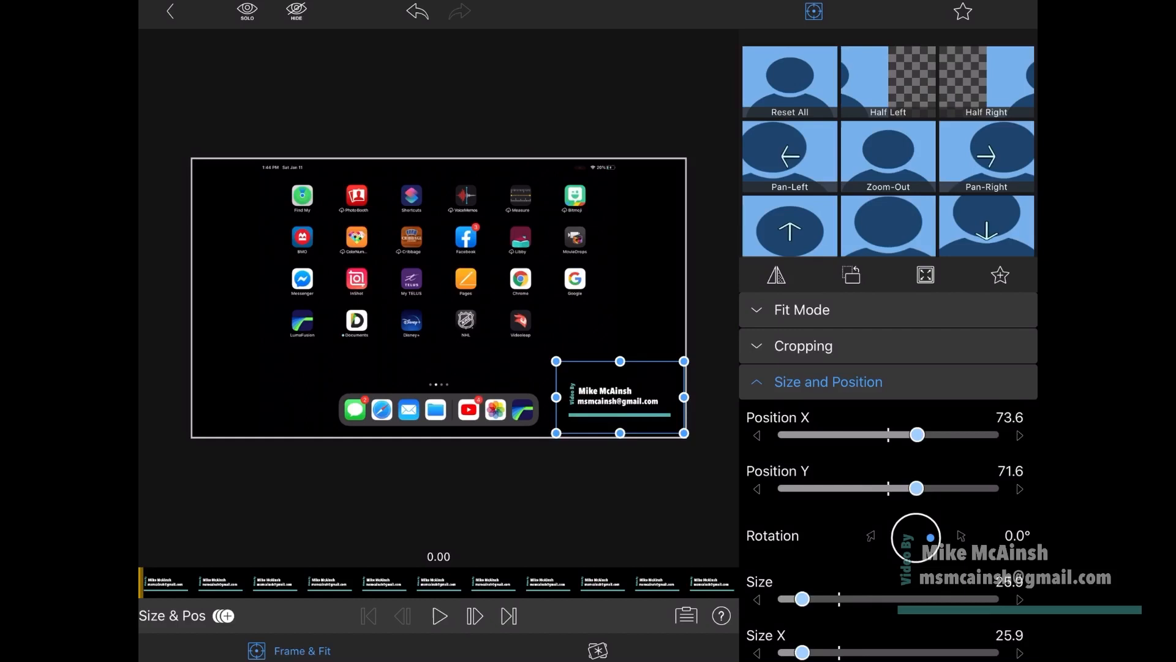
Lower the watermark's opacity to about 39.5% in Blending.
left_click(802, 418)
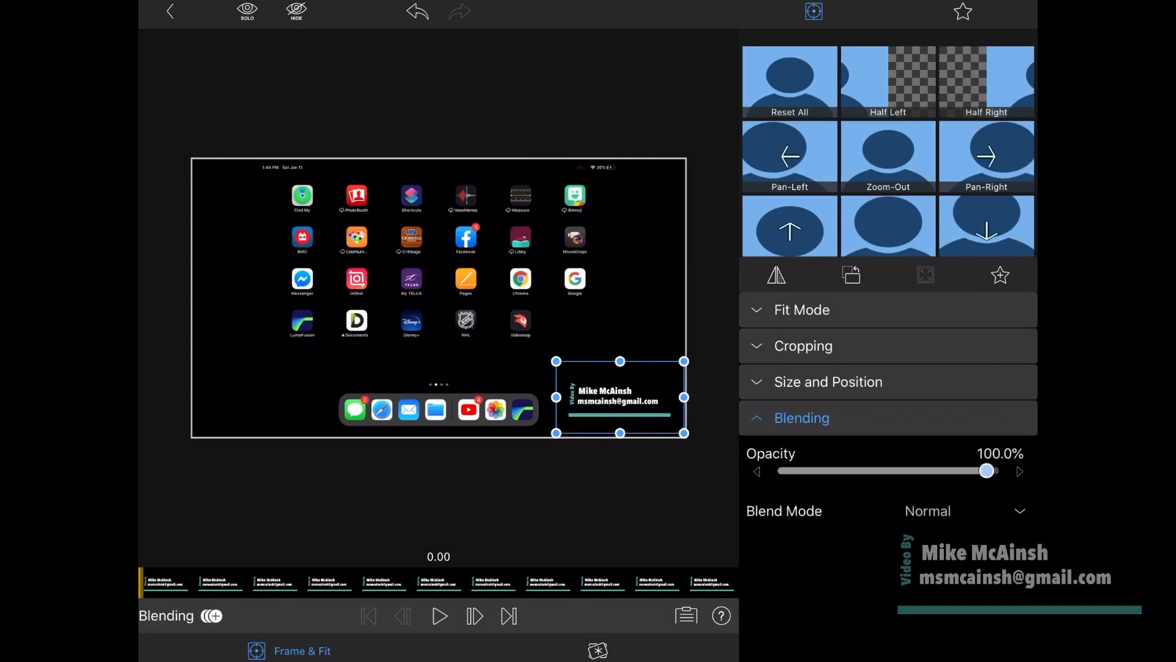
left_click_drag(987, 471, 868, 470)
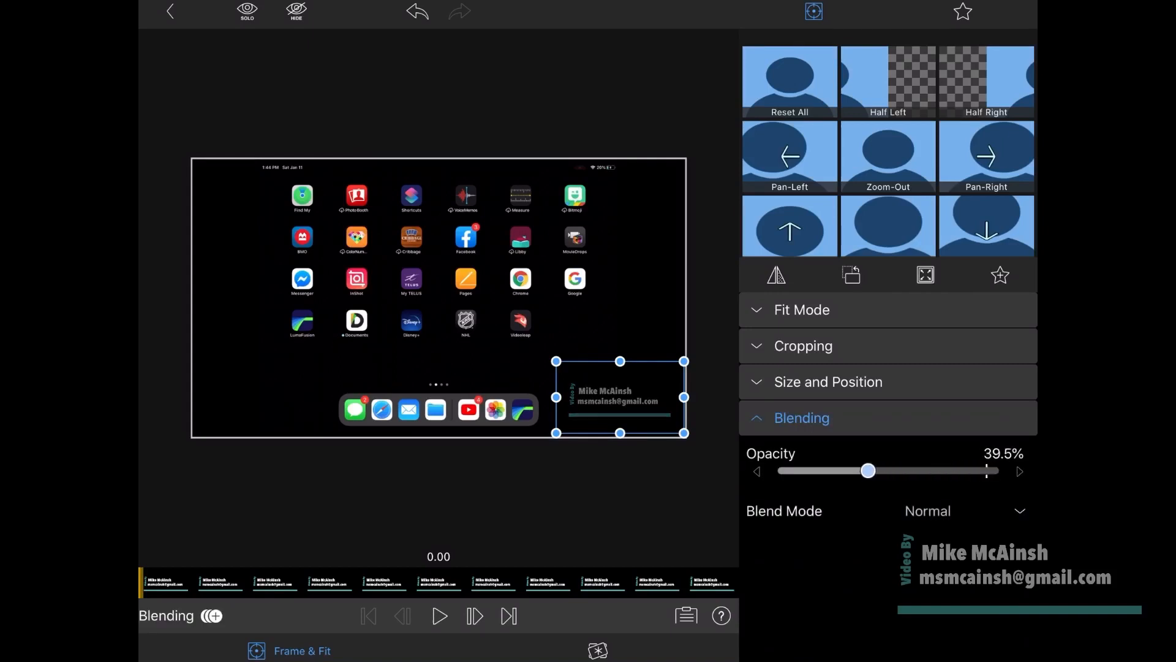
left_click_drag(868, 470, 885, 470)
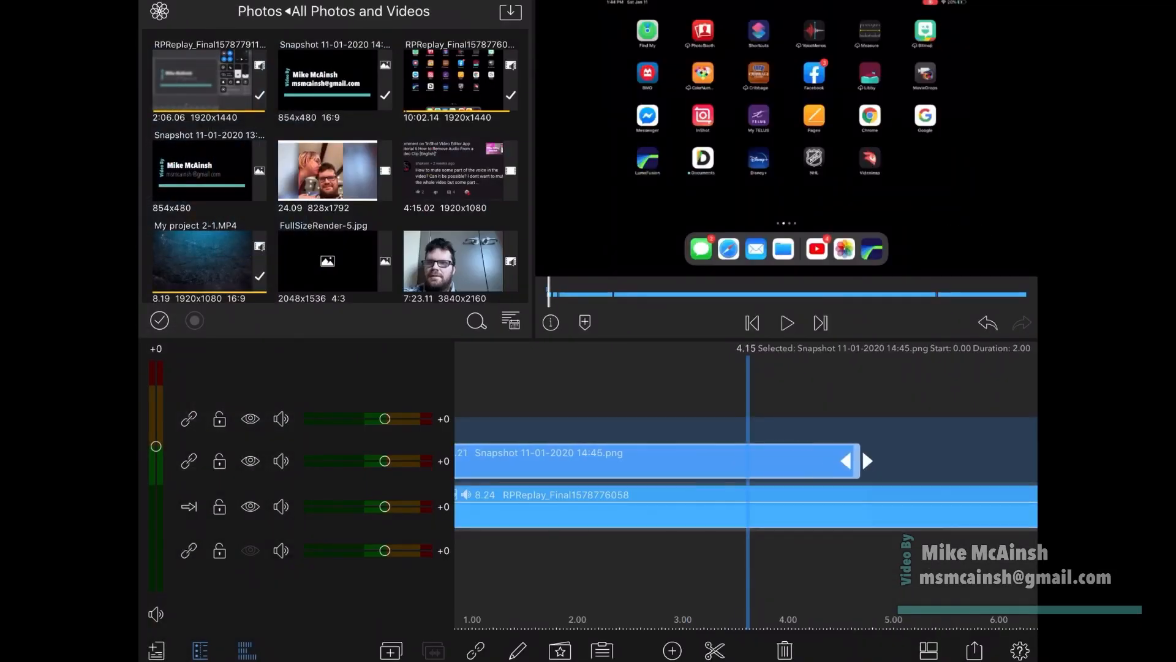
Extend the watermark clip to about 8 seconds starting at 17.13 over the recording.
left_click_drag(863, 461, 753, 461)
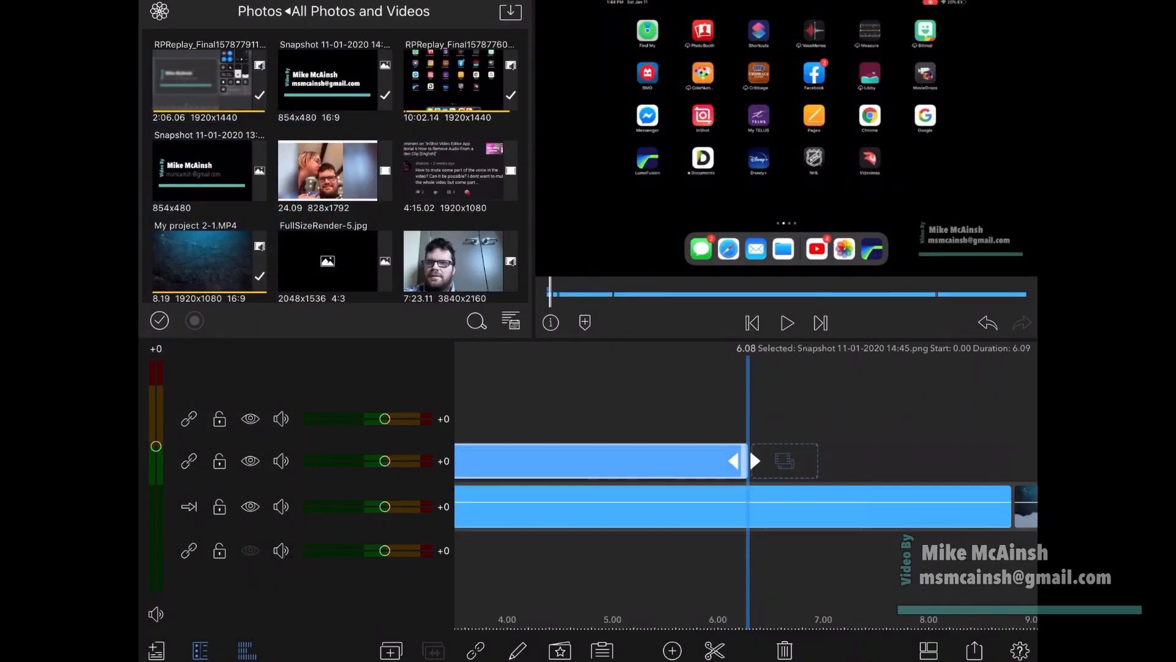
left_click_drag(754, 461, 1017, 461)
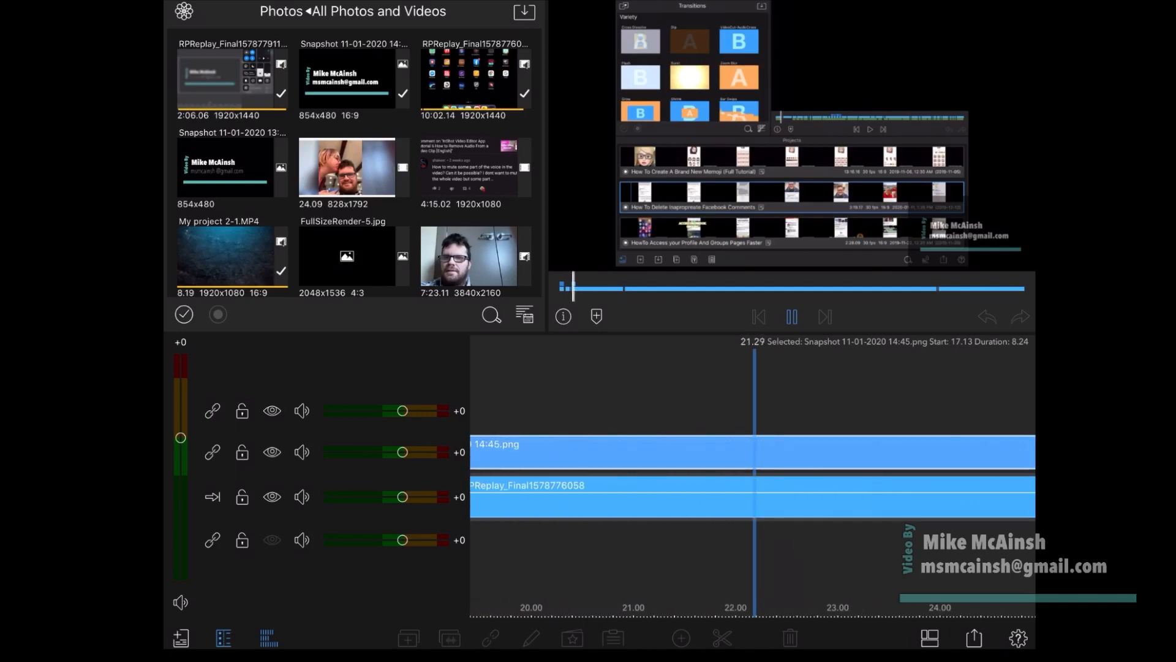
left_click(791, 317)
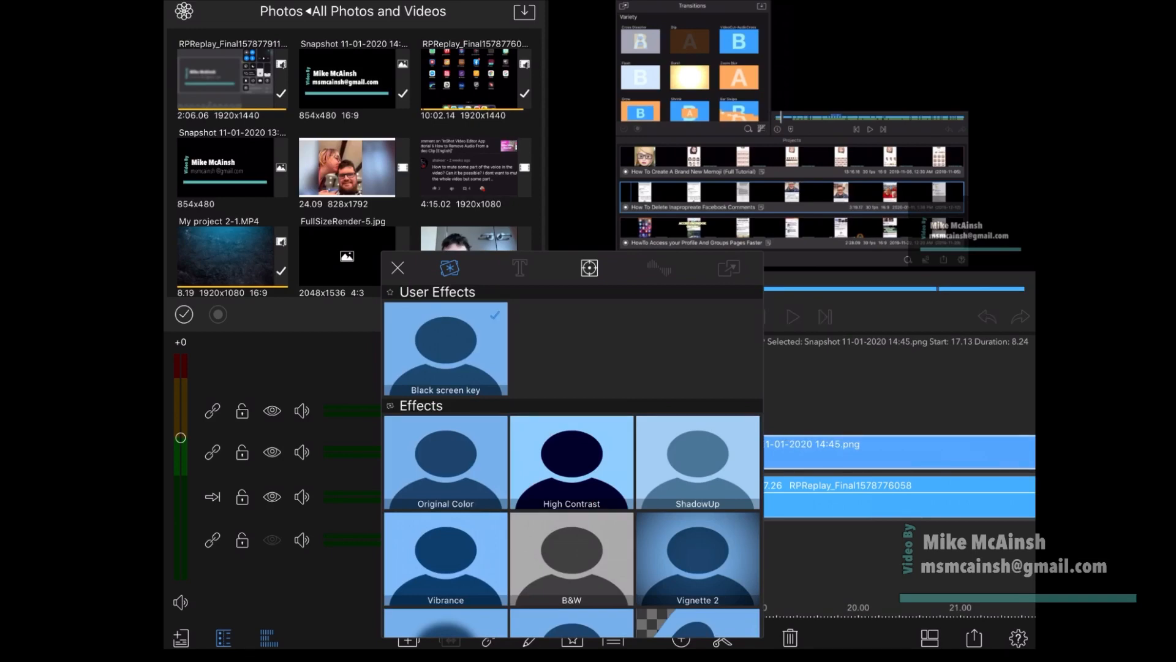
Apply the saved Black screen key effect and preview the watermark playing over the recording.
left_click(397, 269)
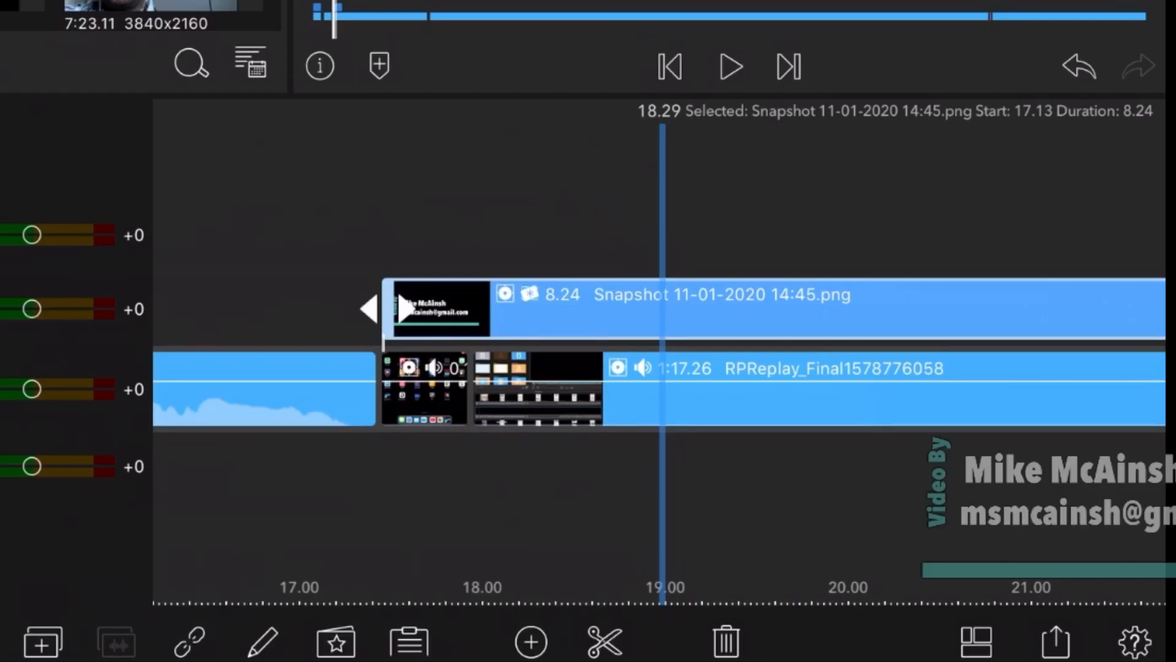
left_click(728, 66)
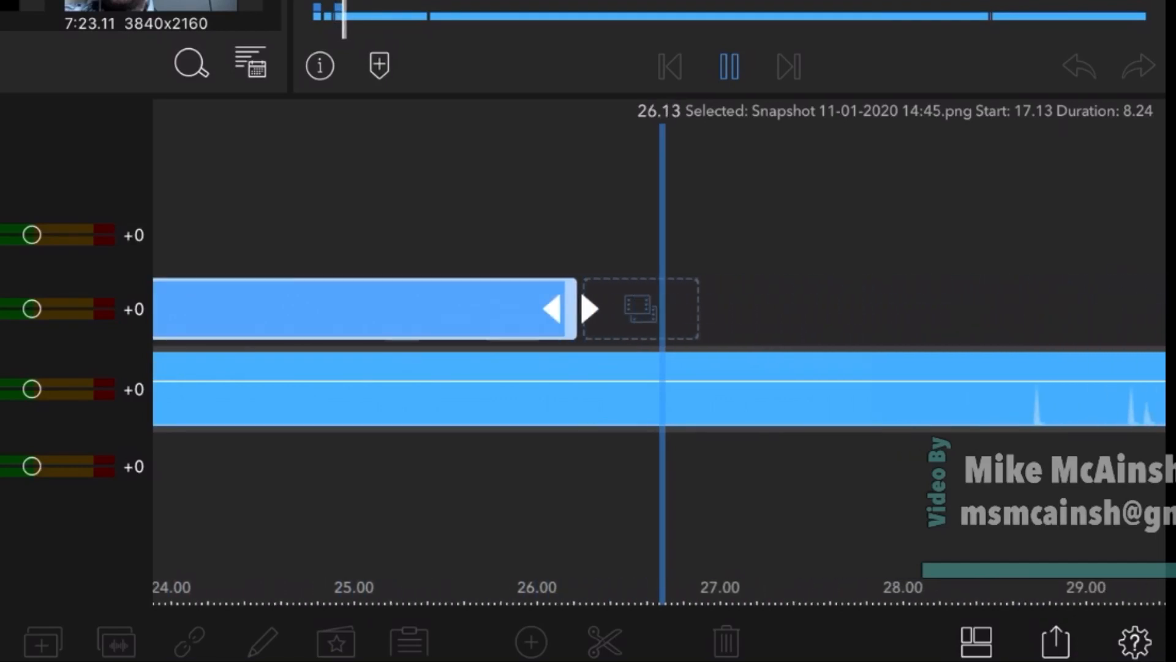
left_click(728, 66)
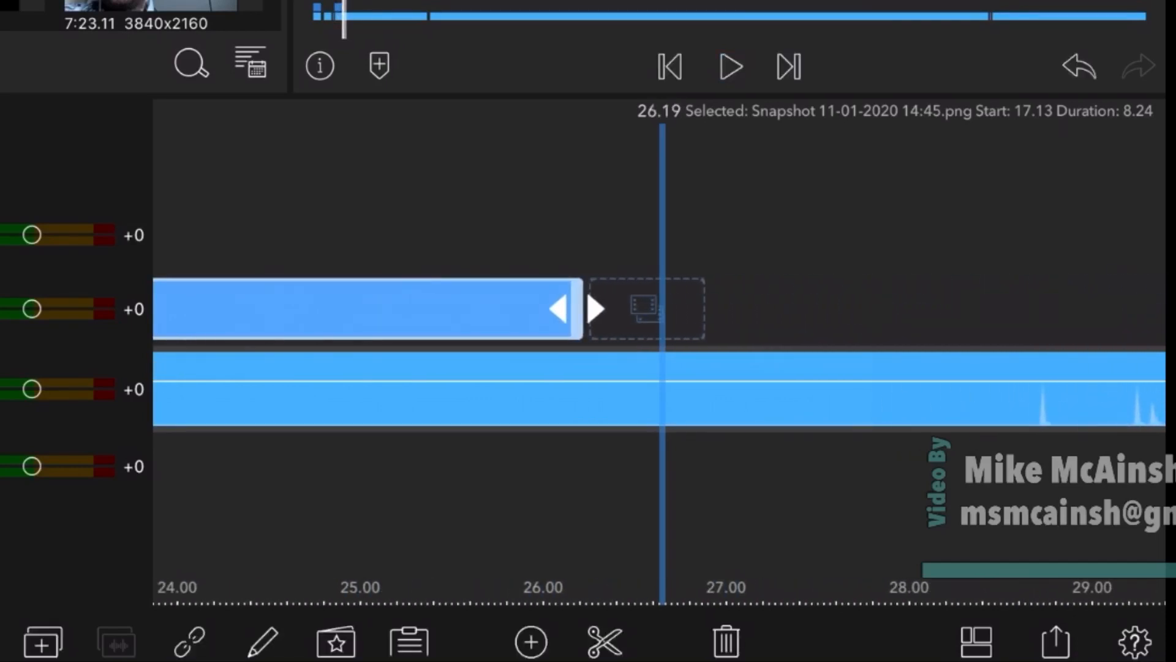